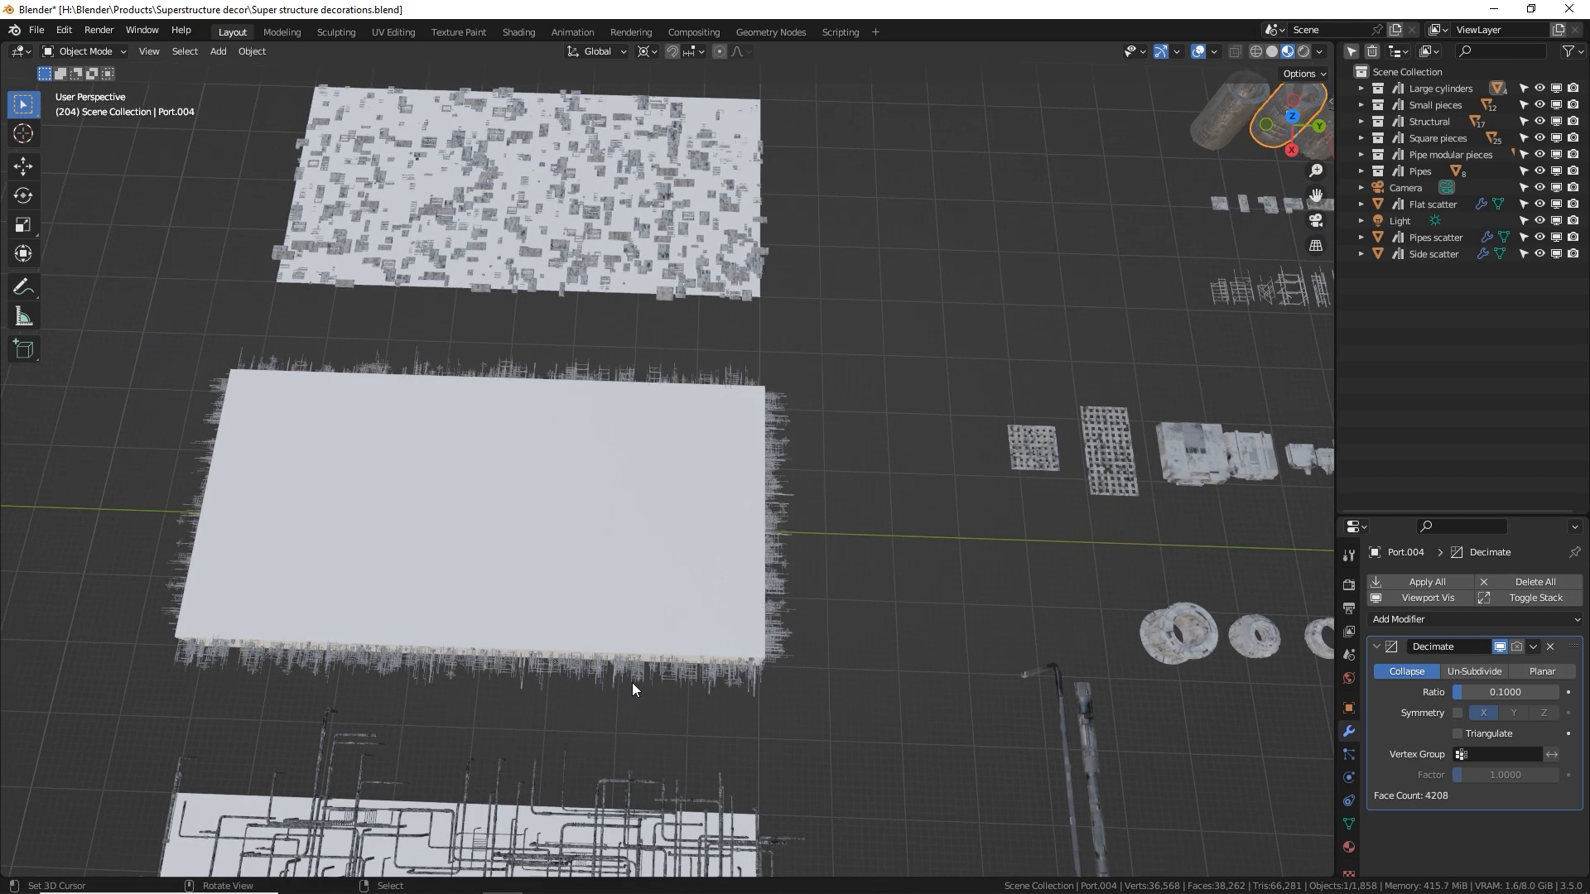
mouse_move(958, 272)
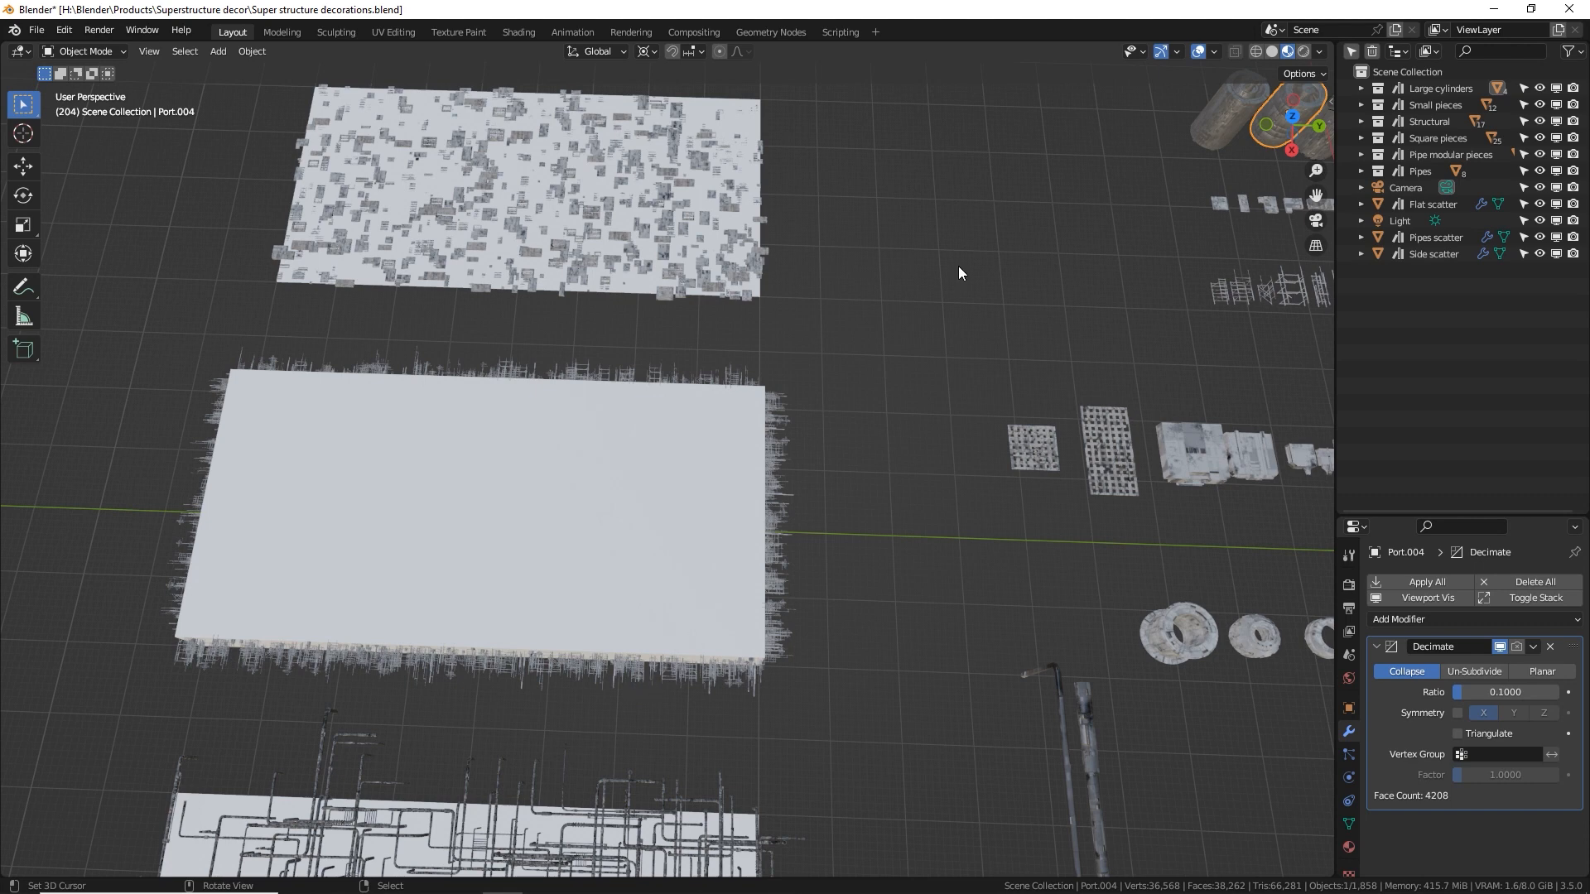
mouse_move(1335, 43)
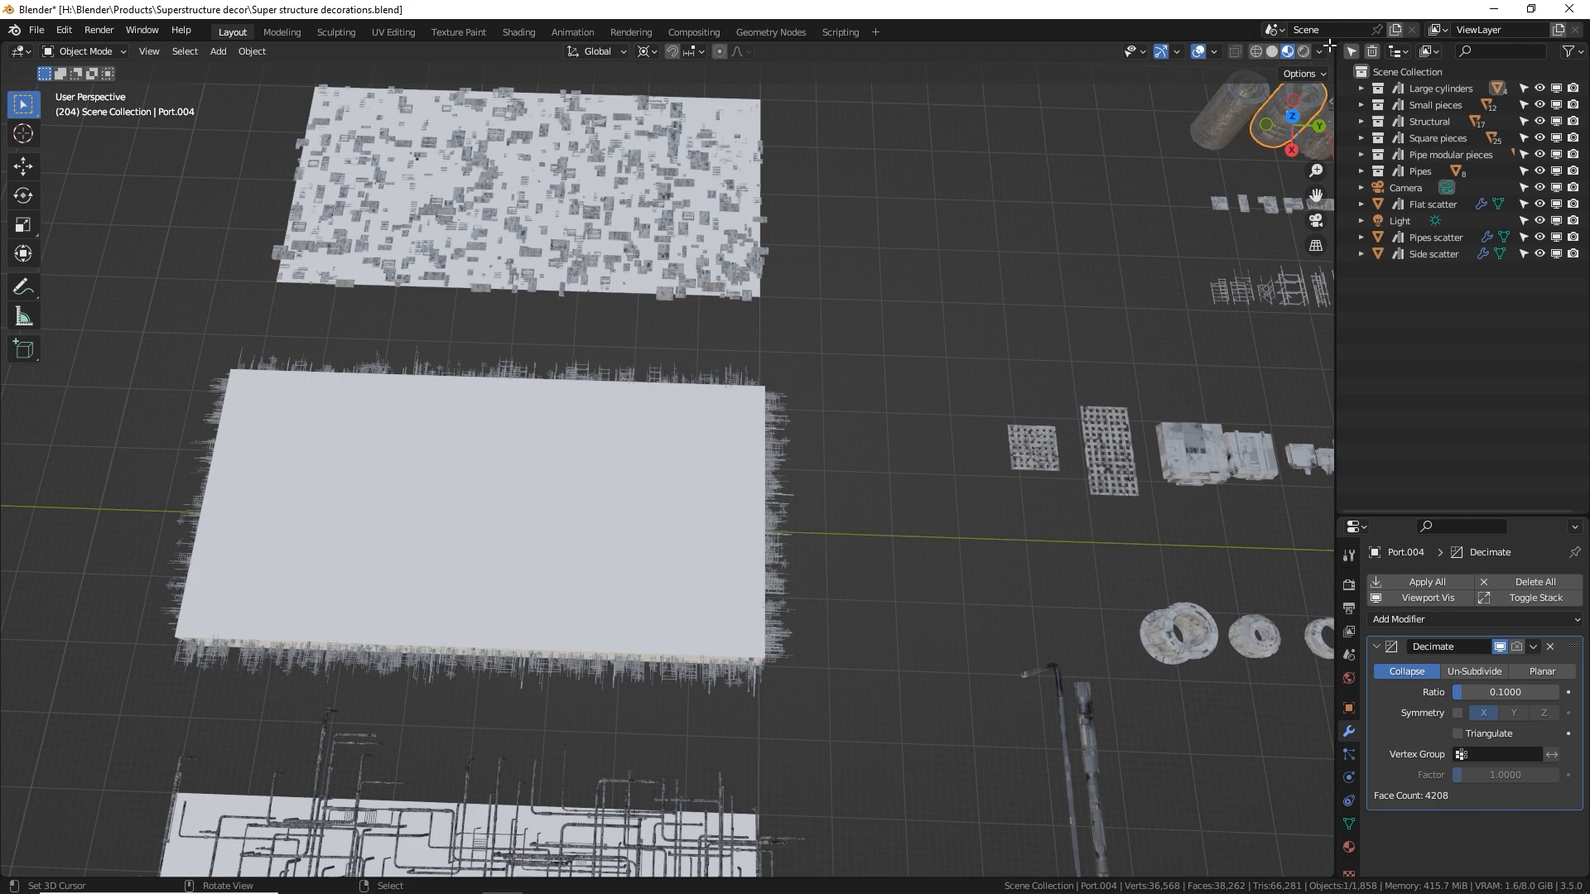
Reseed the Flat scatter to 47 for a new panel layout, then orbit around the Pipes scatter
click(1436, 204)
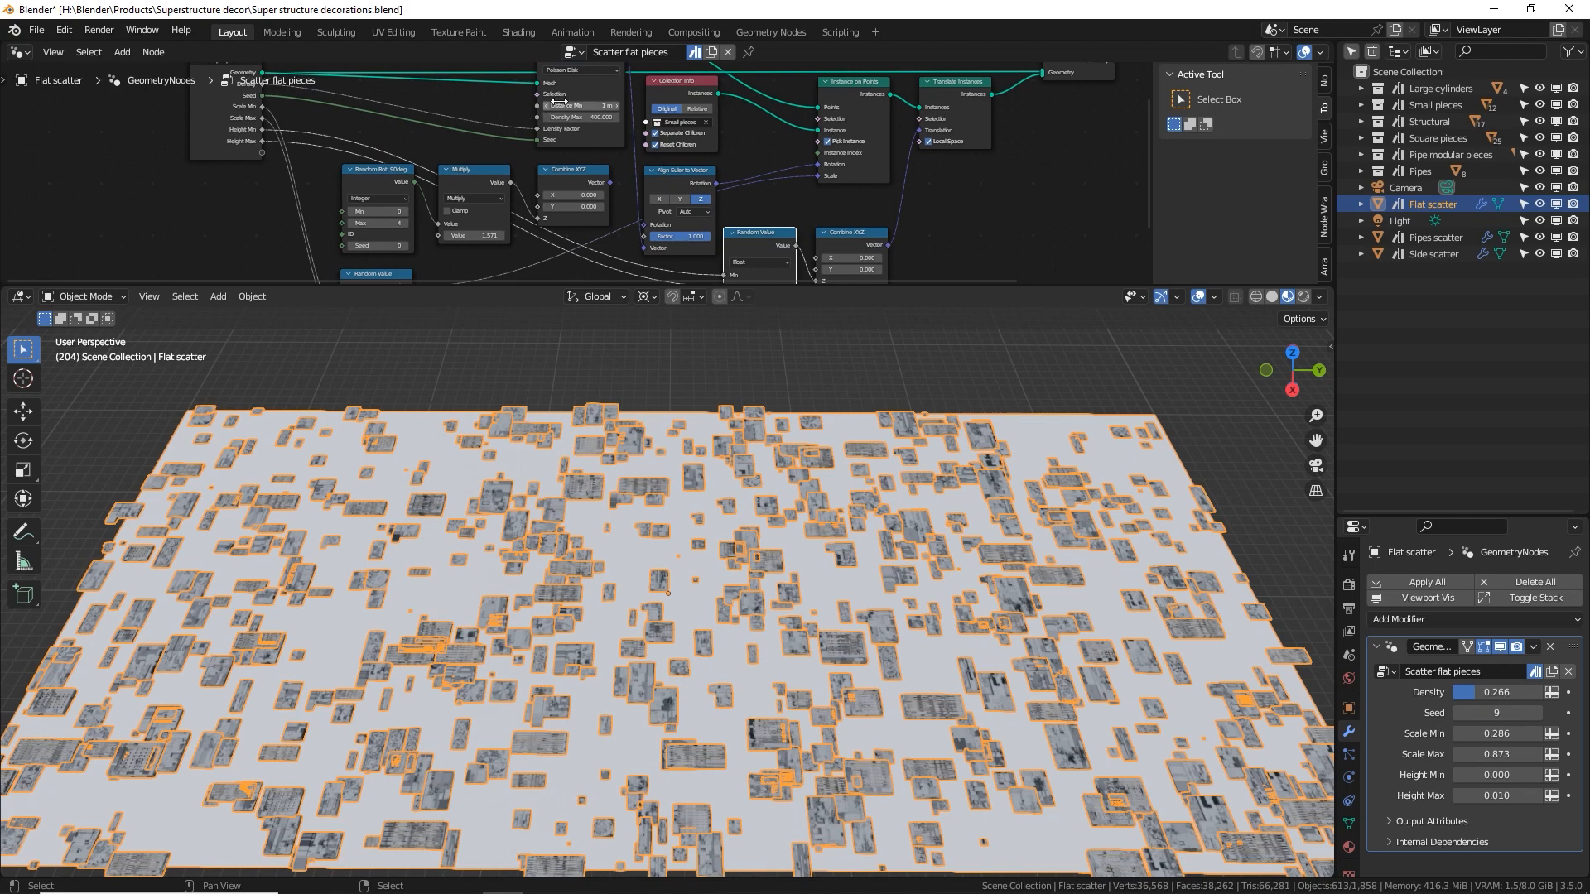
click(1496, 713)
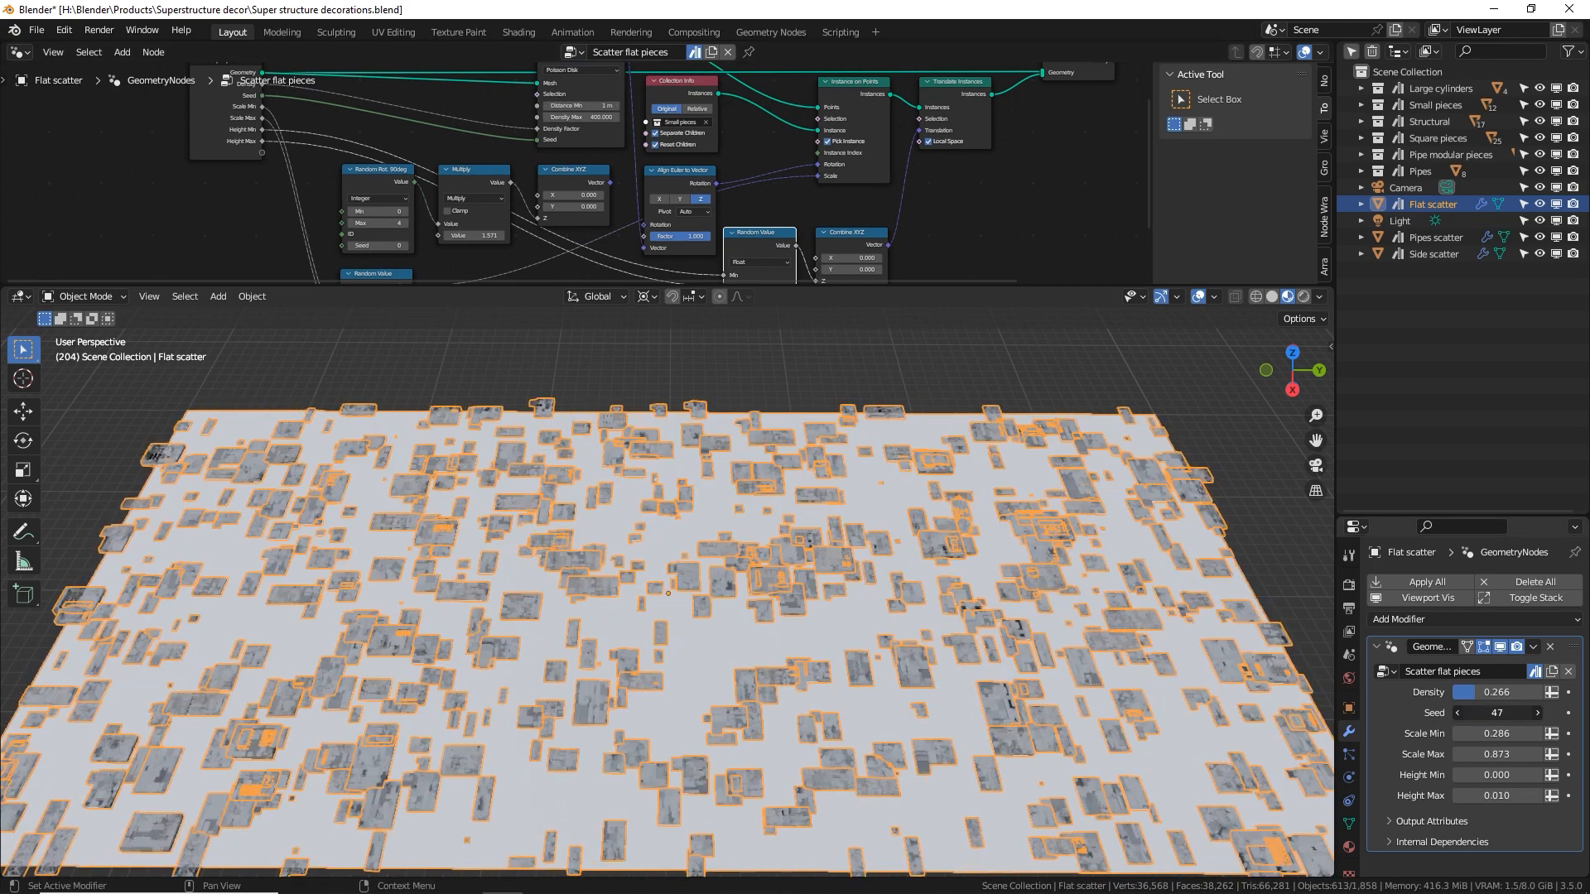
click(1497, 713)
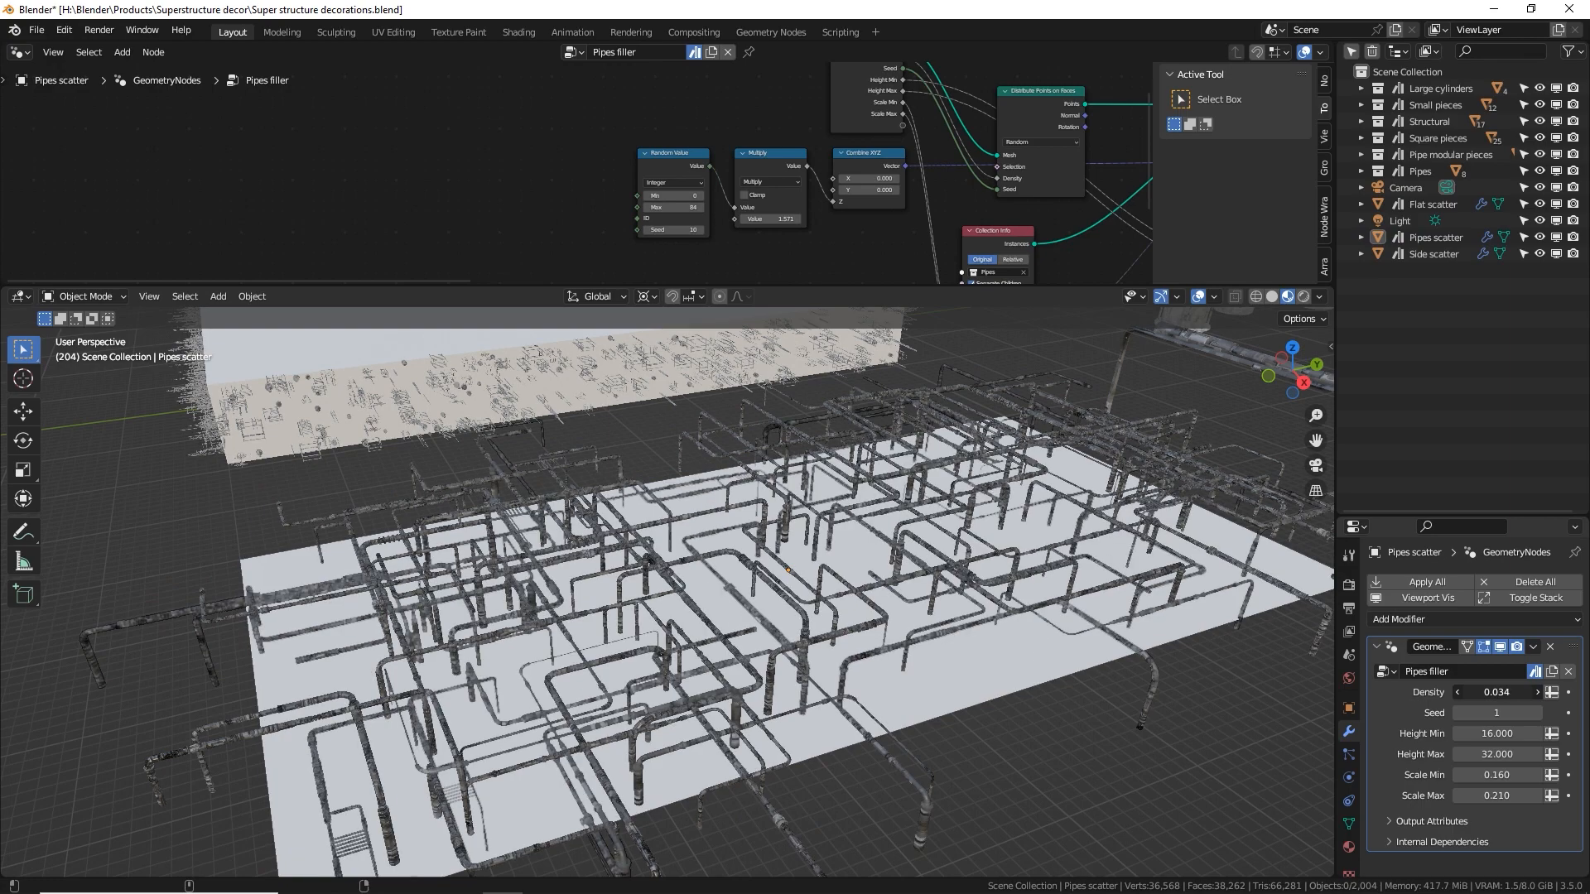
drag(1496, 691, 1541, 692)
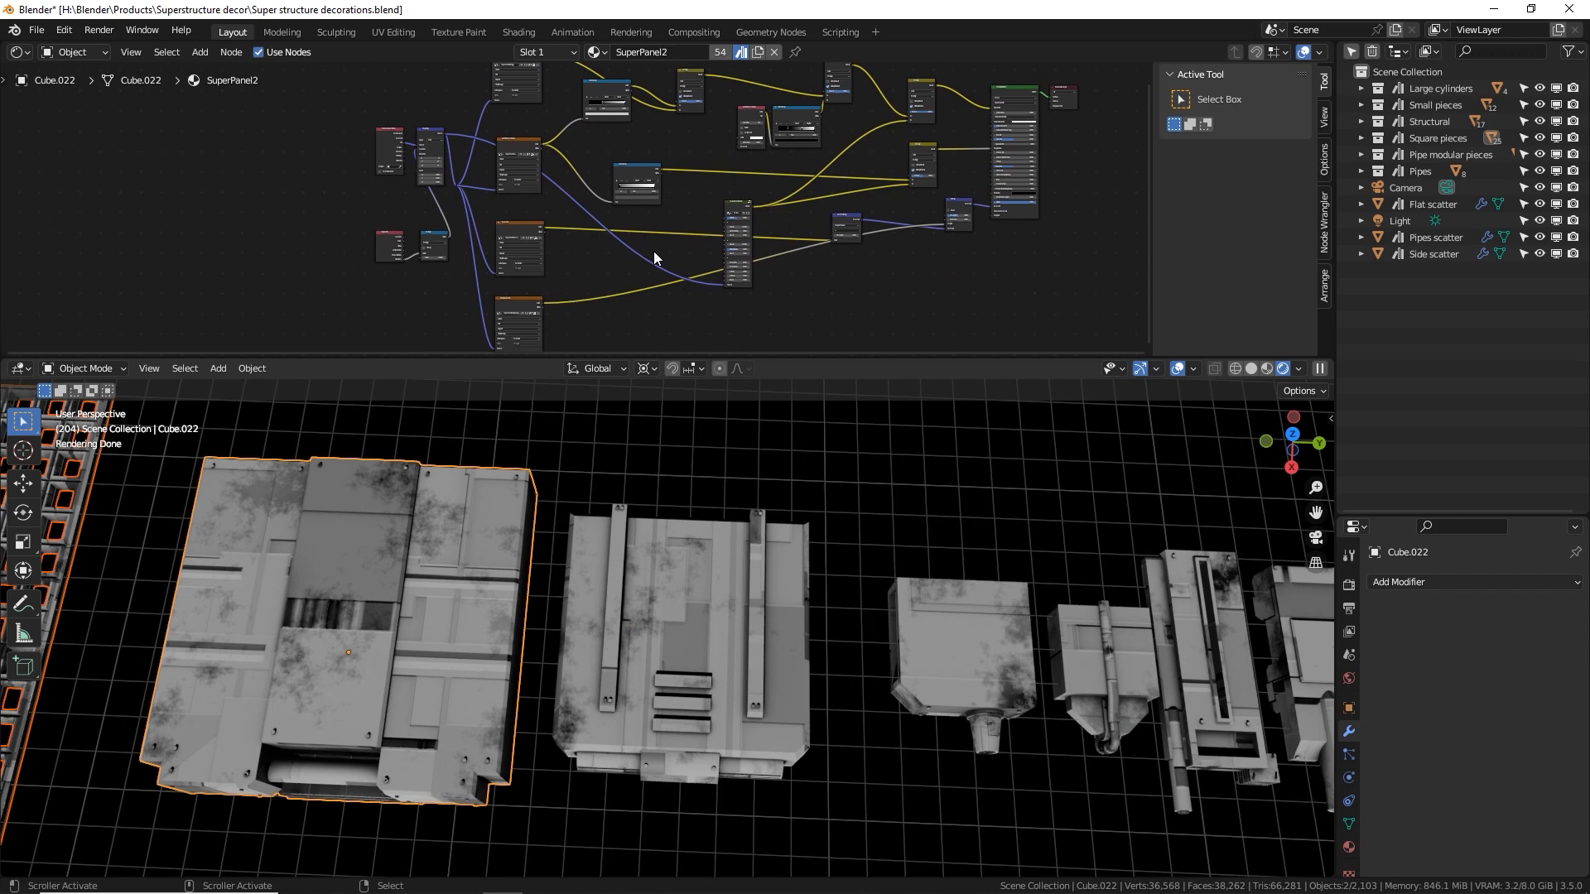
mouse_move(670, 537)
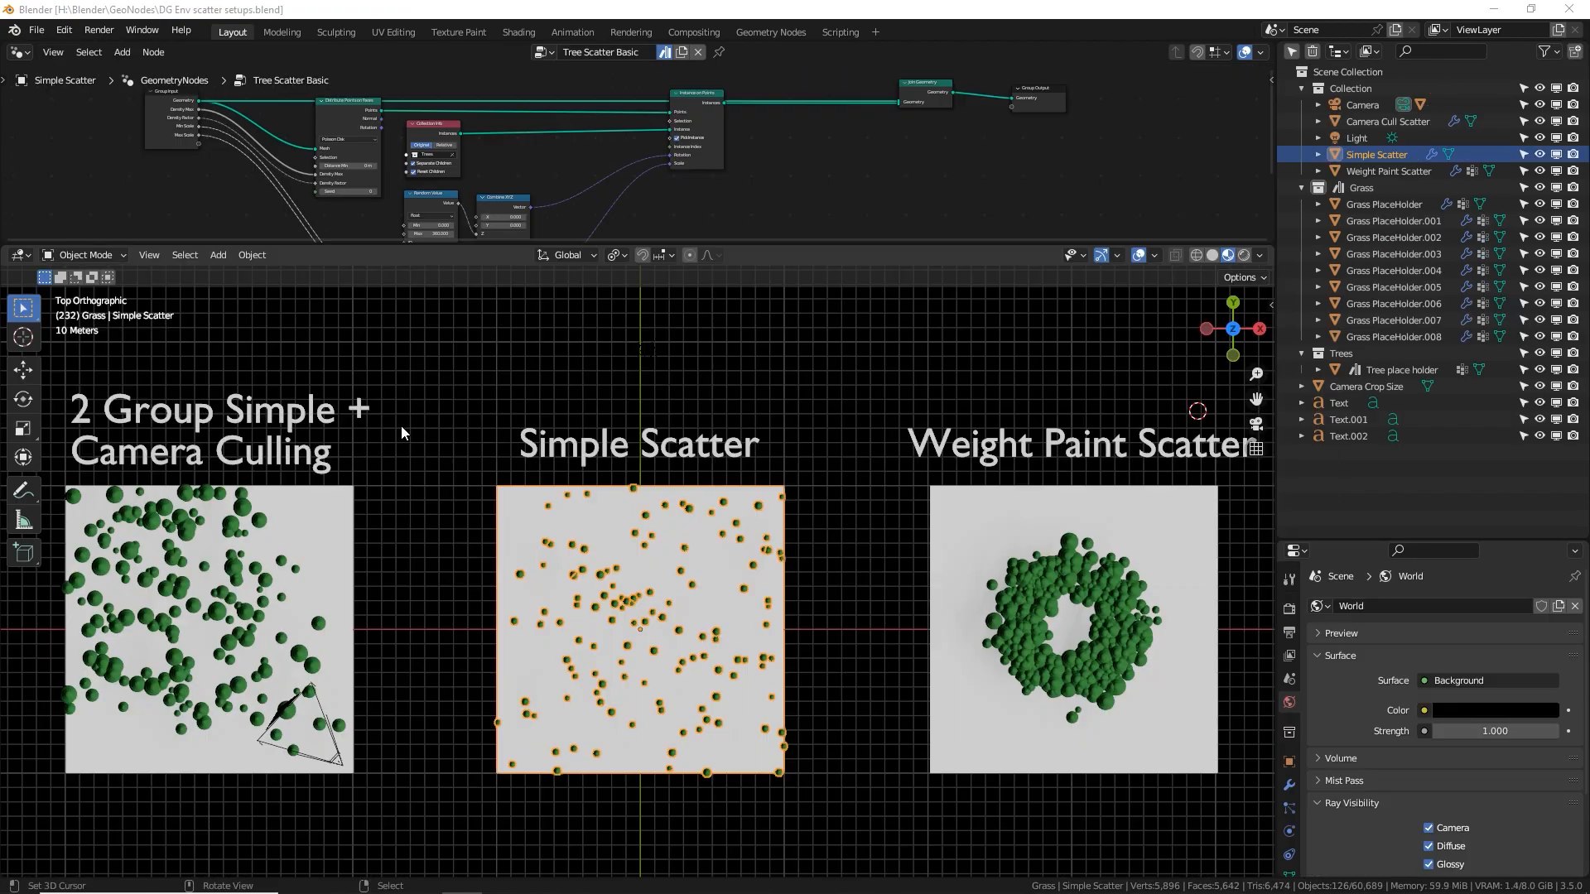
mouse_move(414, 444)
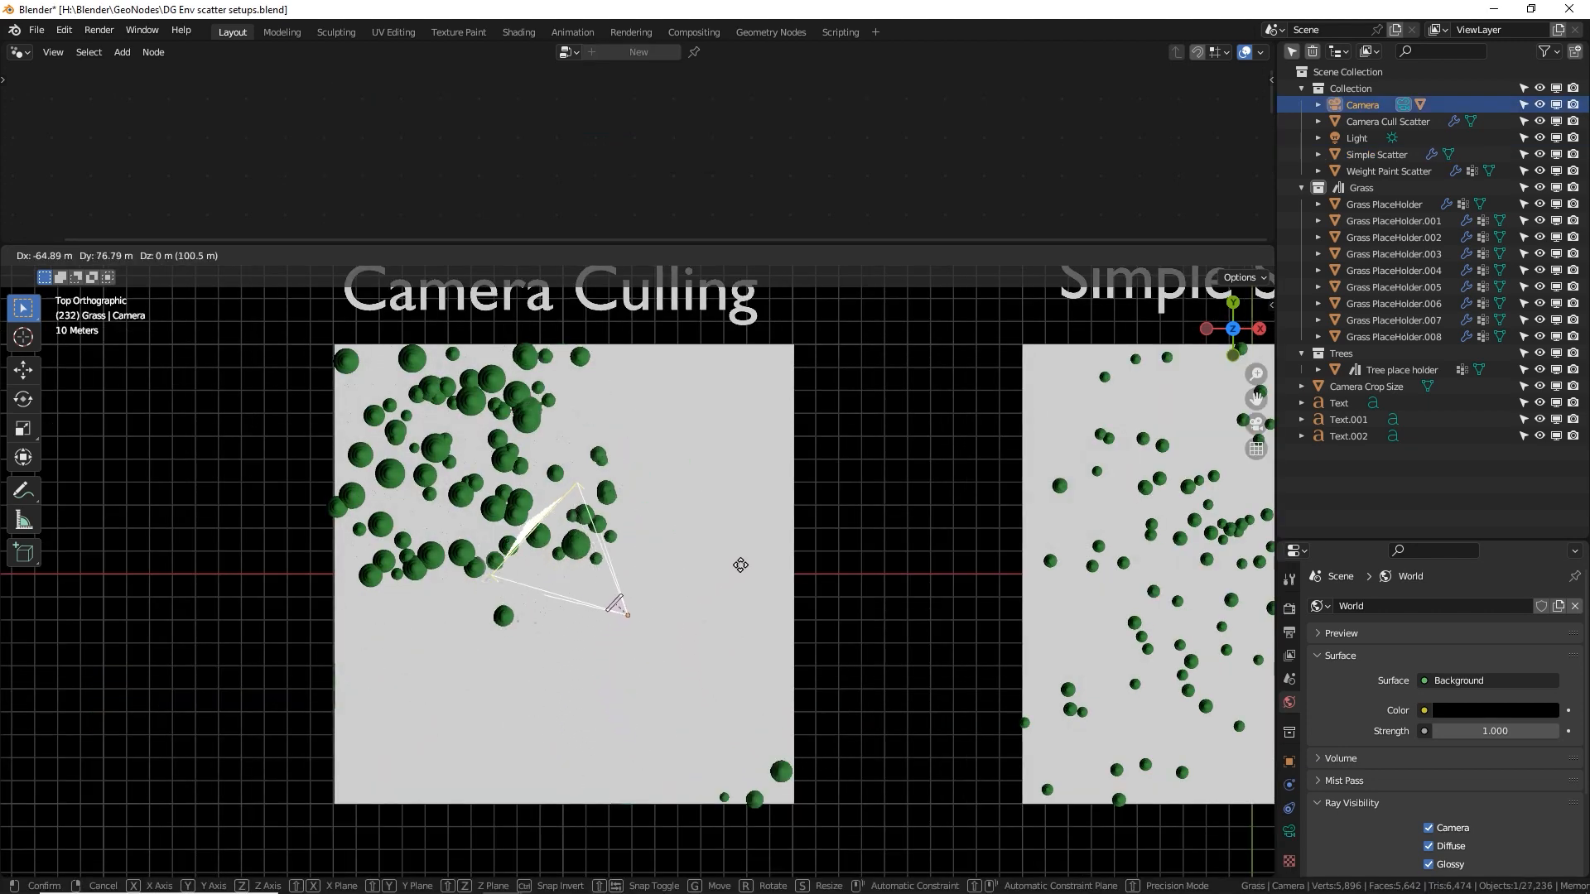
Move the culling camera across the grass plane and adjust Simple Scatter's Density Factor
drag(616, 606, 768, 687)
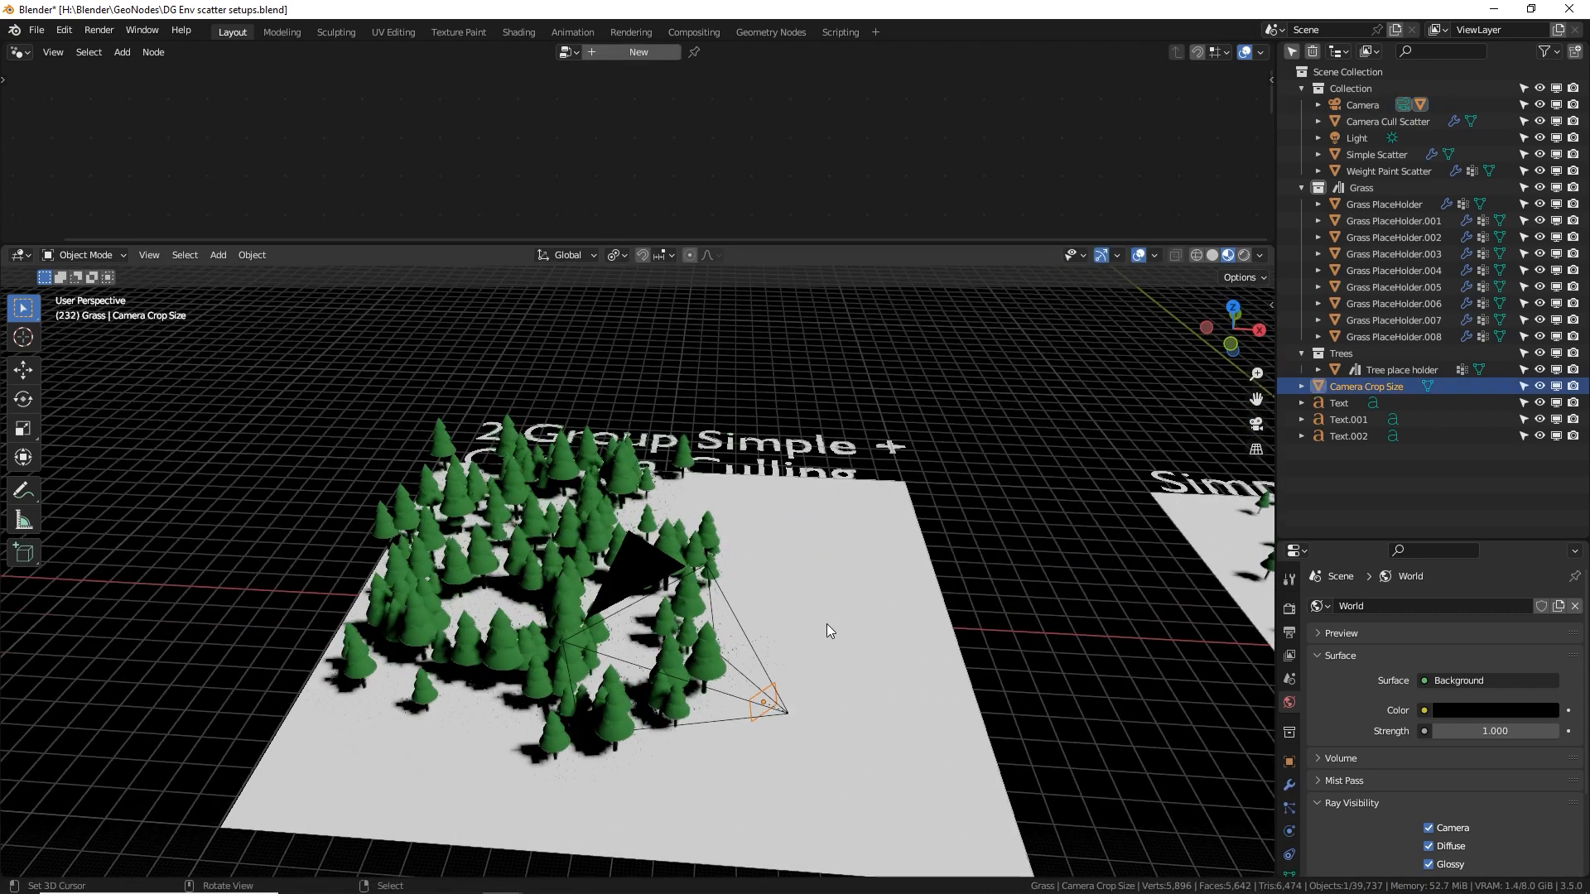
key(s)
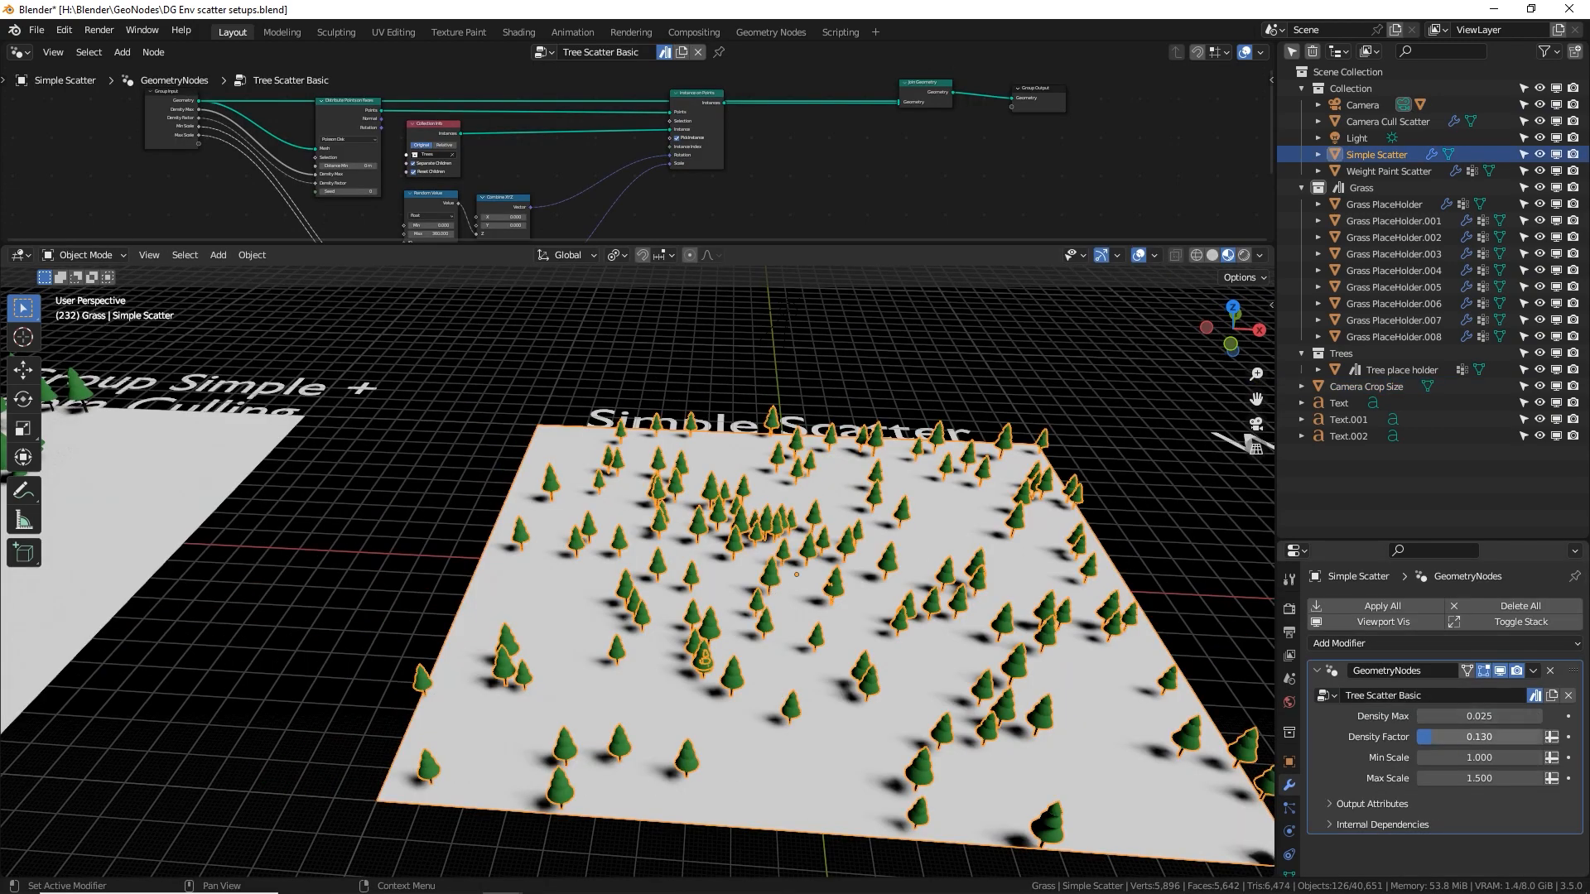
drag(1420, 737, 1481, 736)
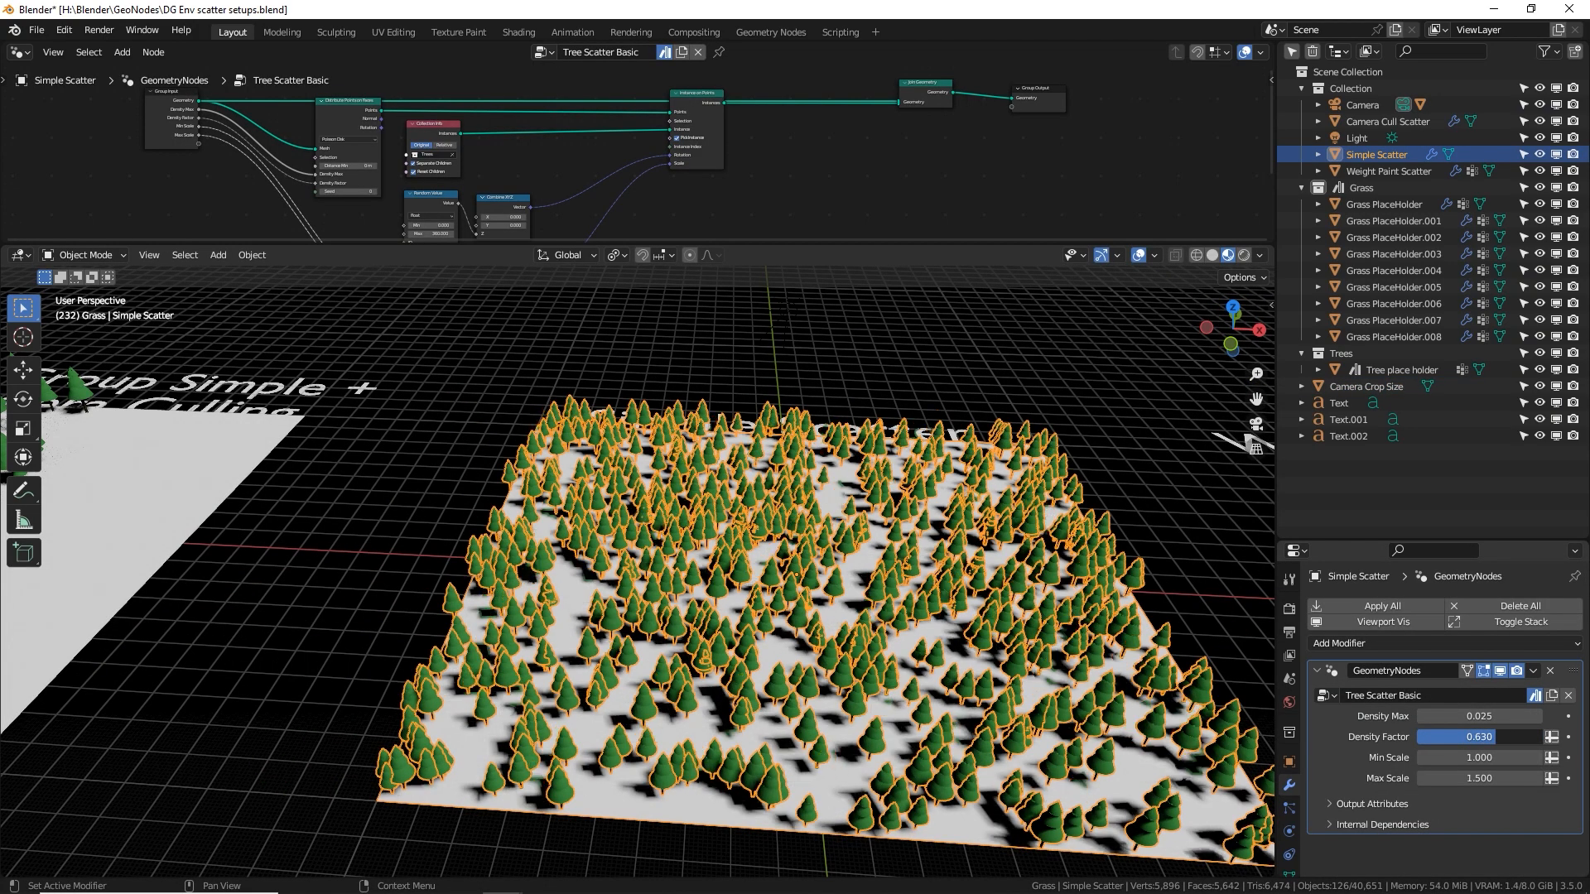
drag(1521, 736, 1430, 736)
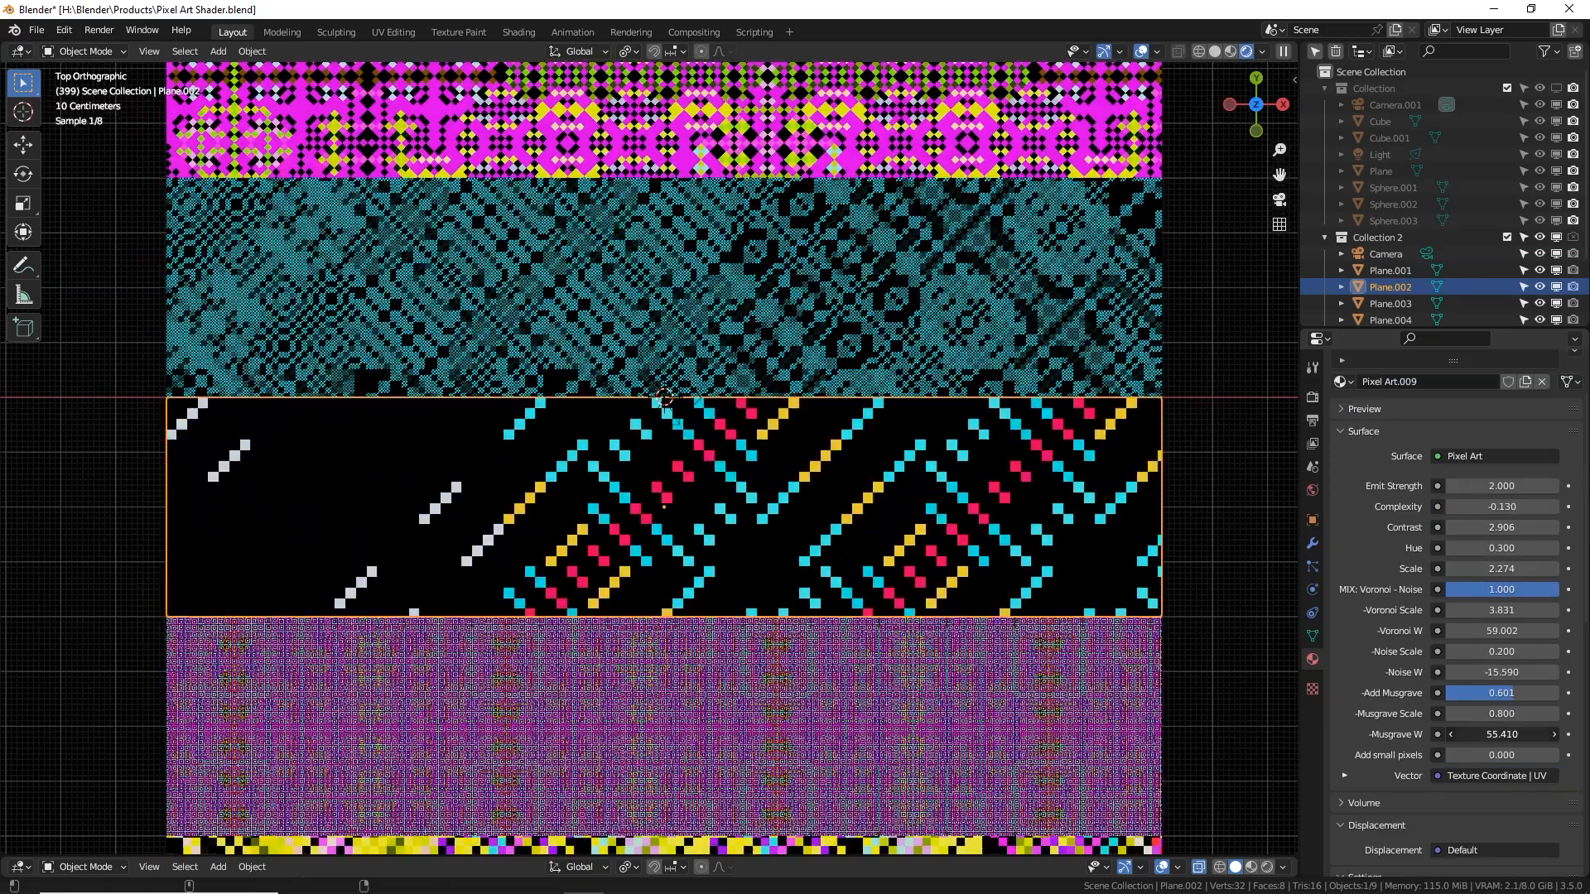
Select another patterned pixel art plane to inspect its Pixel Art material settings
click(1391, 303)
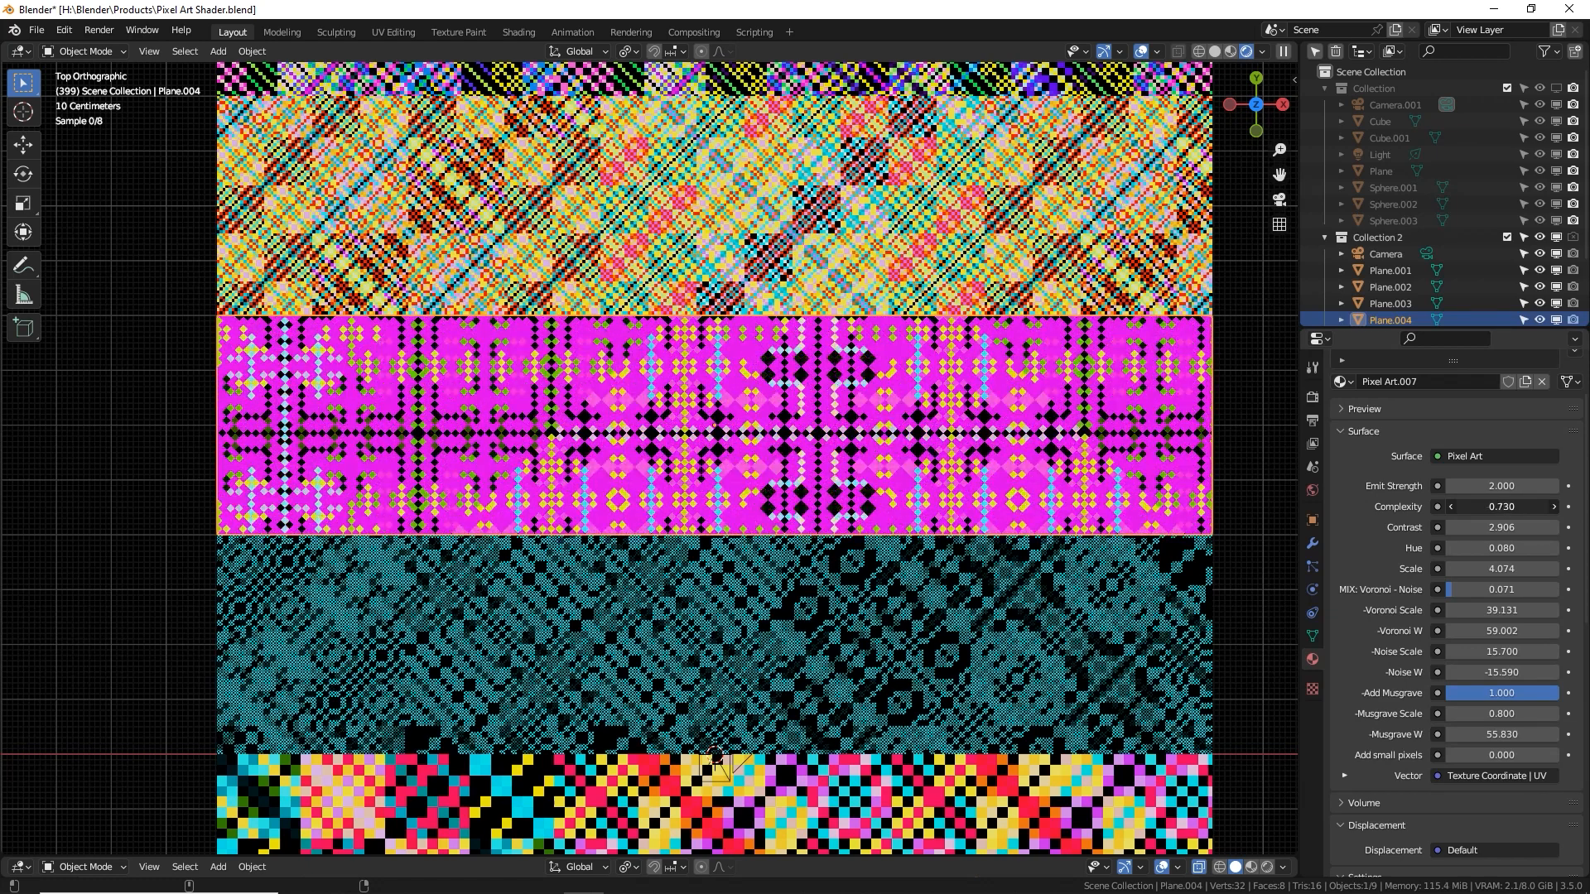
click(1480, 507)
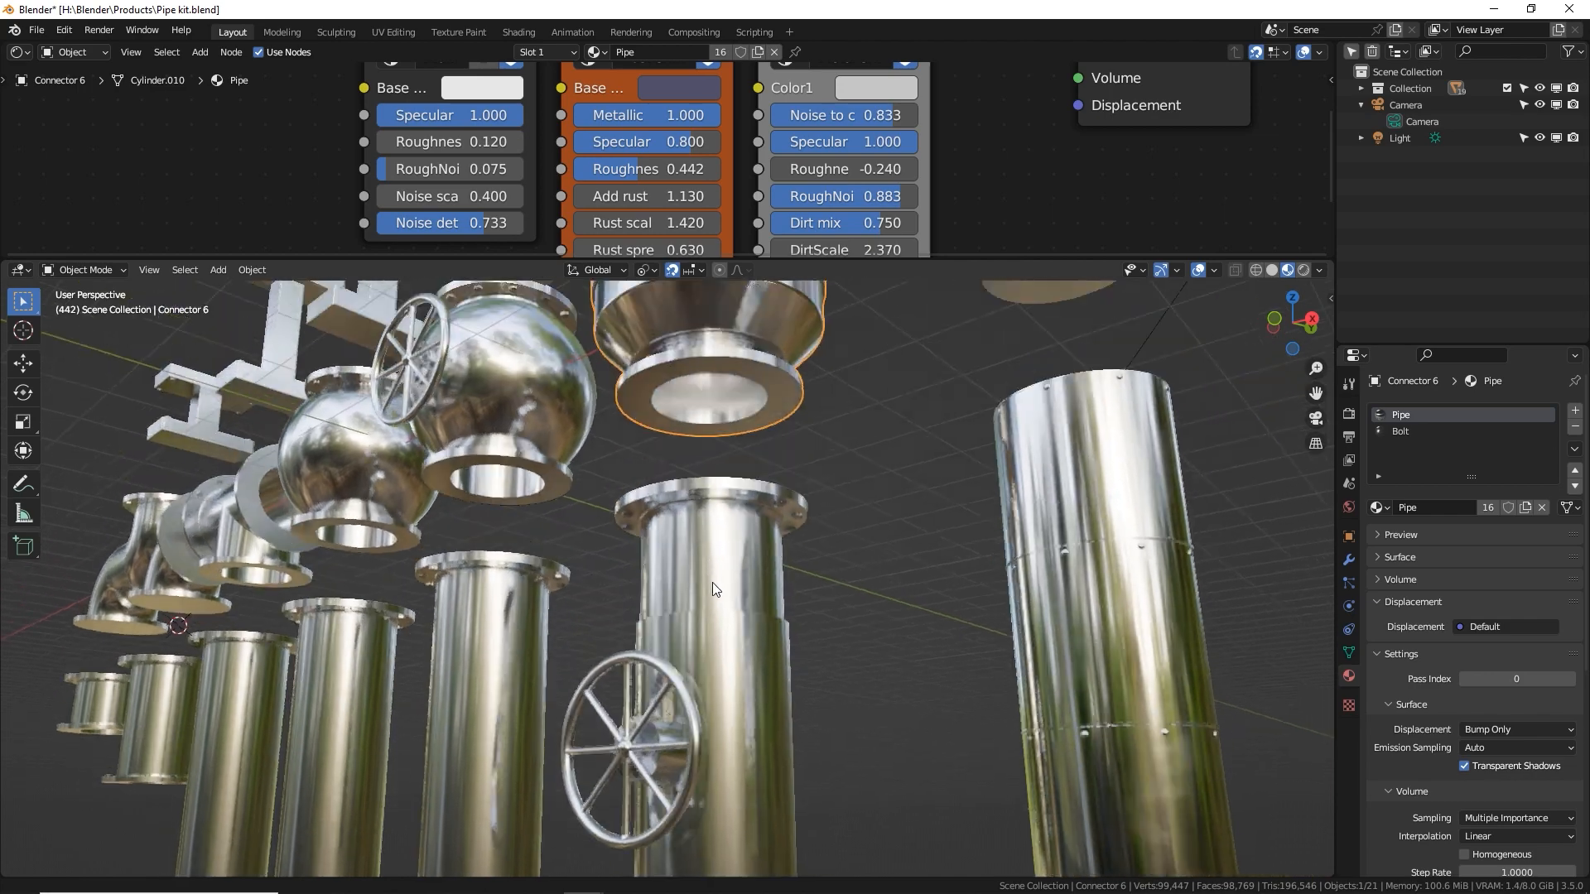
Orbit the pipe kit view toward the elbows, tees and valve connectors
drag(710, 588, 968, 547)
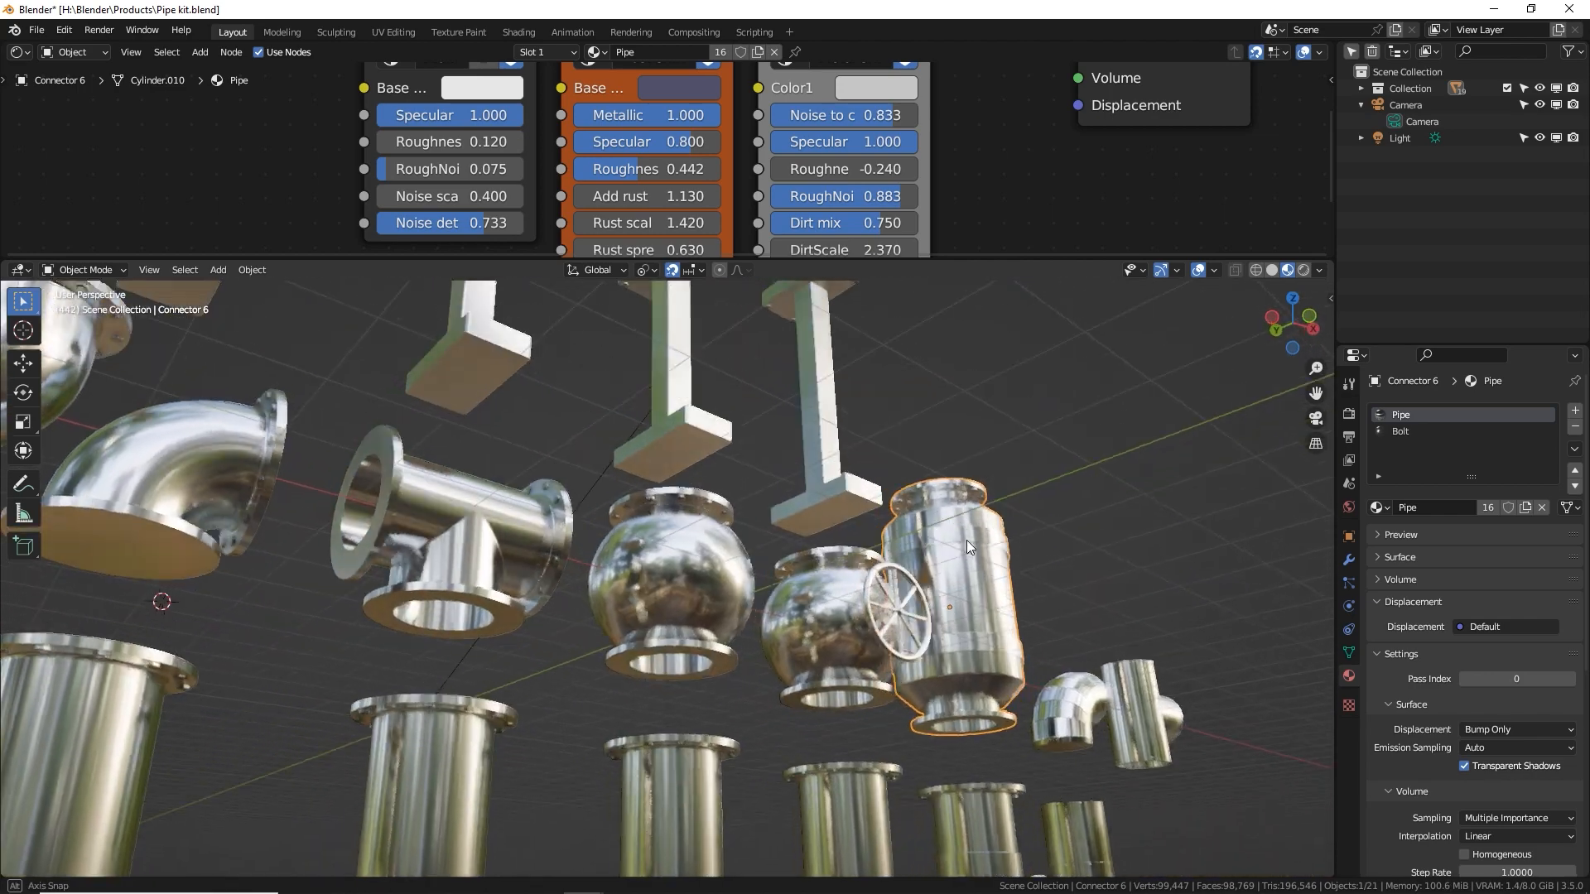